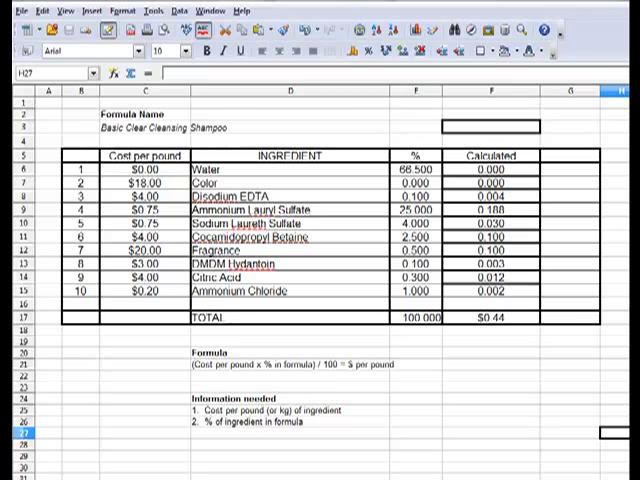
mouse_move(374, 355)
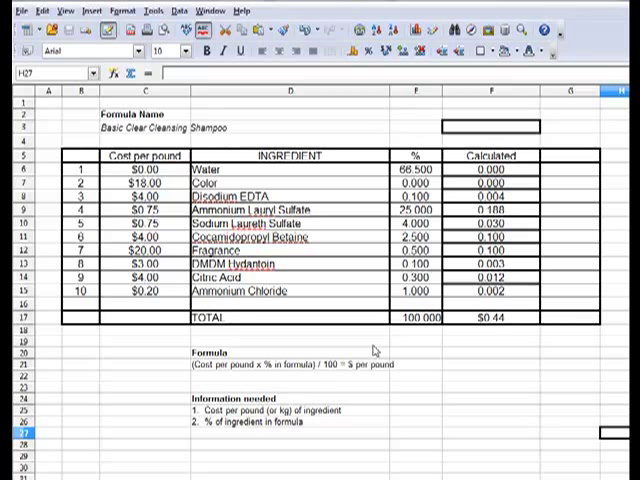
mouse_move(291, 196)
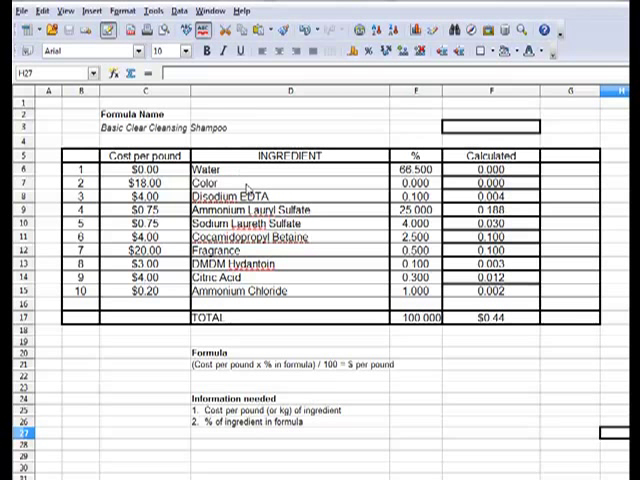
mouse_move(322, 248)
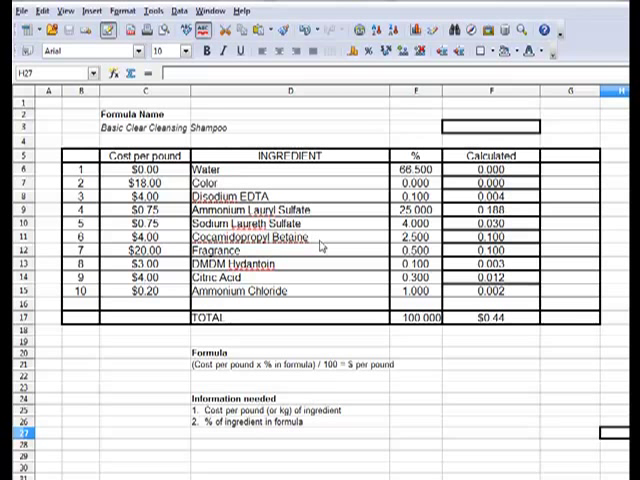
mouse_move(293, 260)
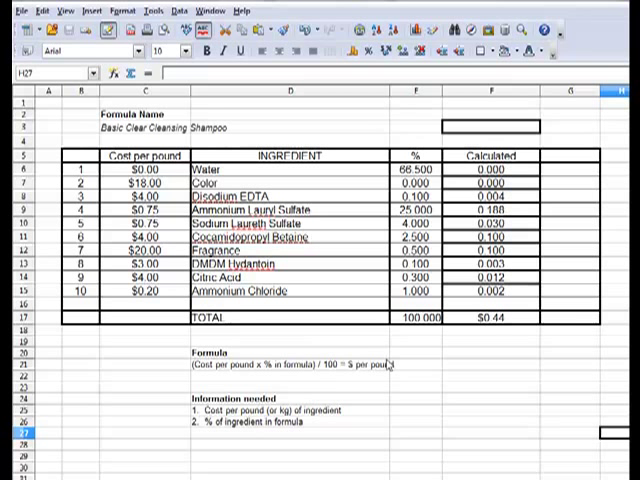
mouse_move(428, 365)
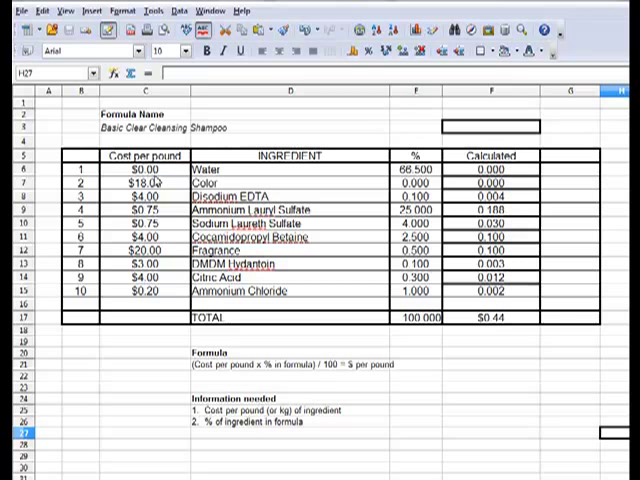
mouse_move(170, 232)
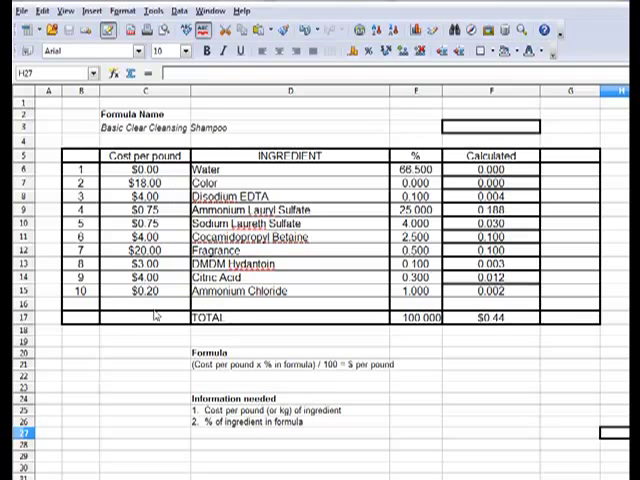
mouse_move(167, 340)
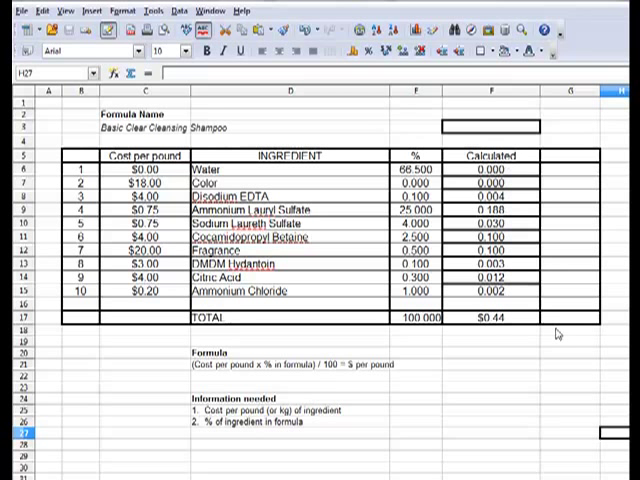
mouse_move(523, 192)
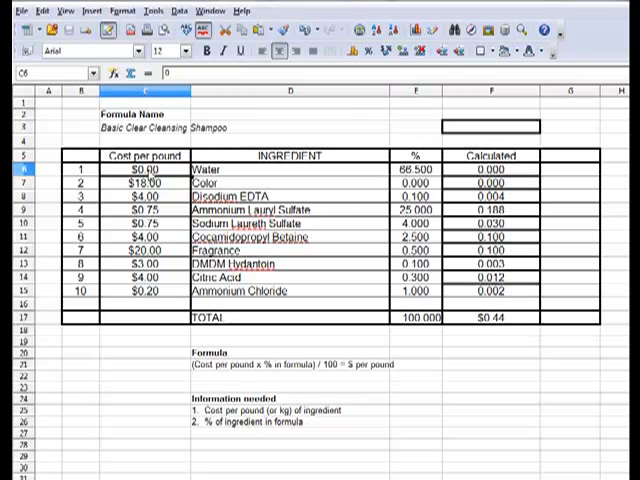
mouse_move(461, 210)
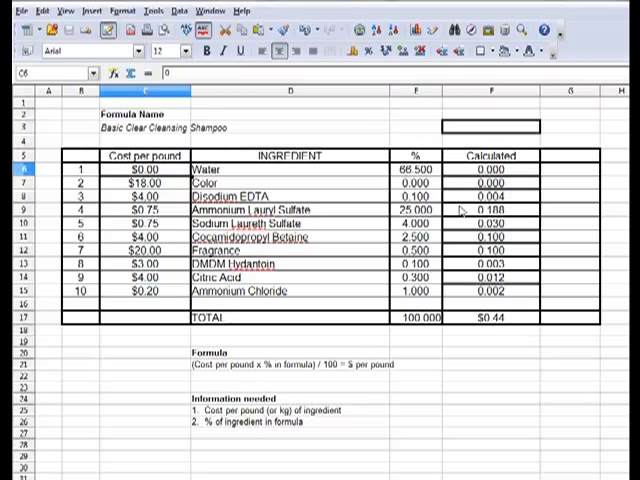
Switch to the blank formula costing template, with calculated values and total at 0.000
click(290, 365)
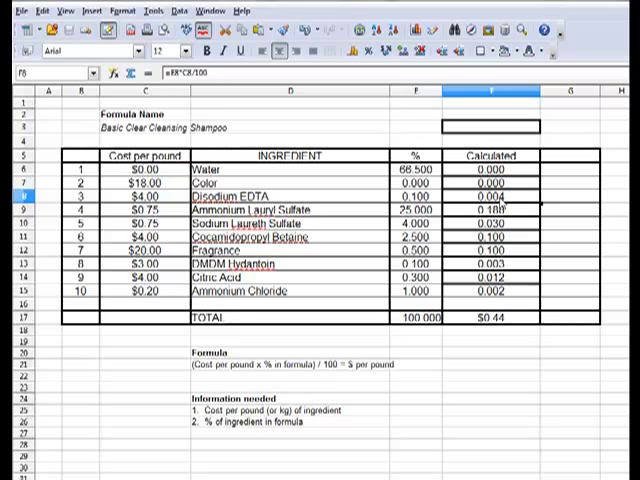
mouse_move(518, 237)
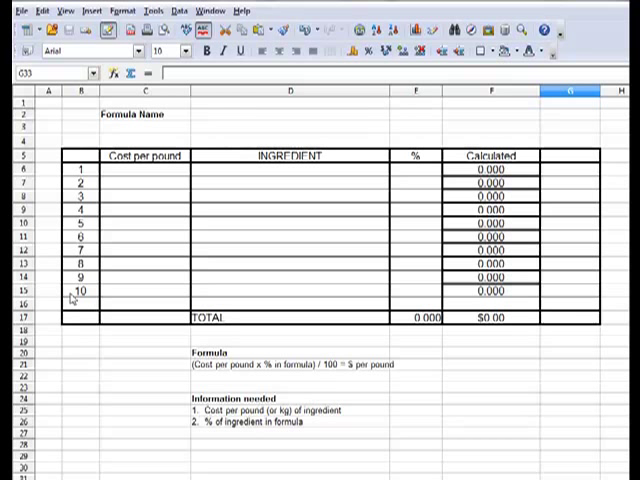
mouse_move(537, 245)
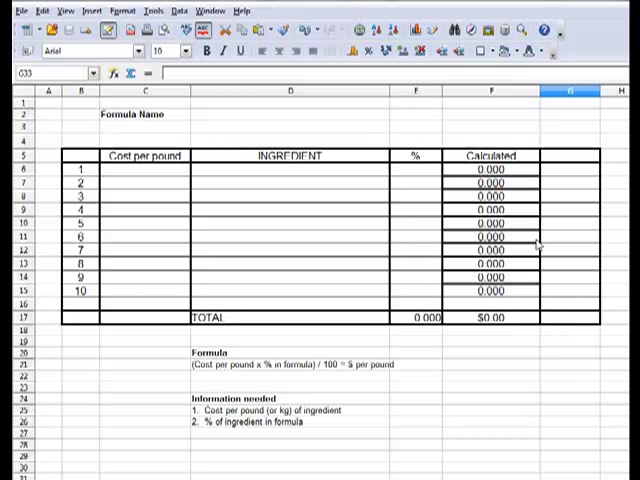